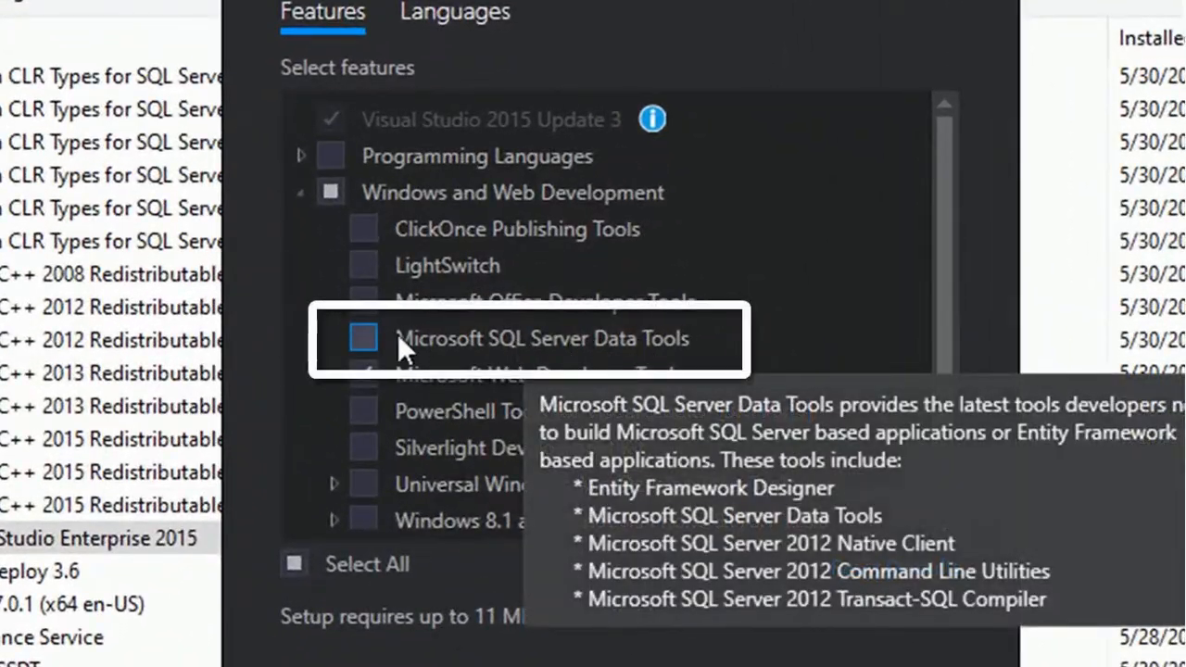
# Step: Tick Microsoft SQL Server Data Tools in the feature list and start the Update
pyautogui.click(364, 338)
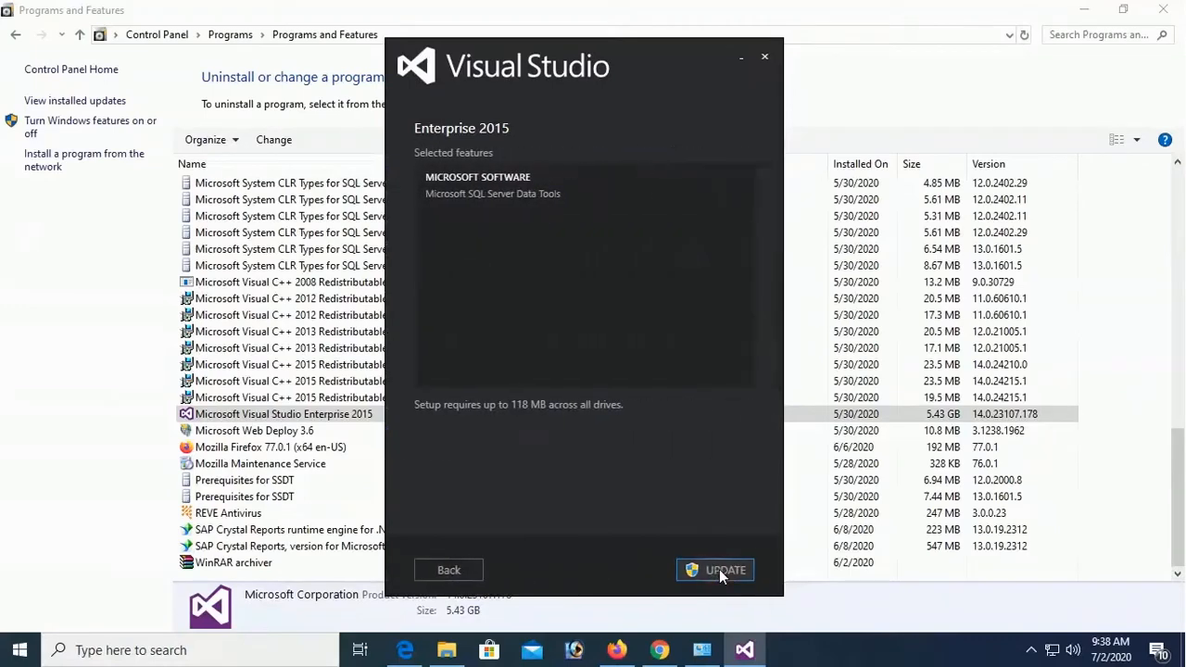
pyautogui.click(725, 570)
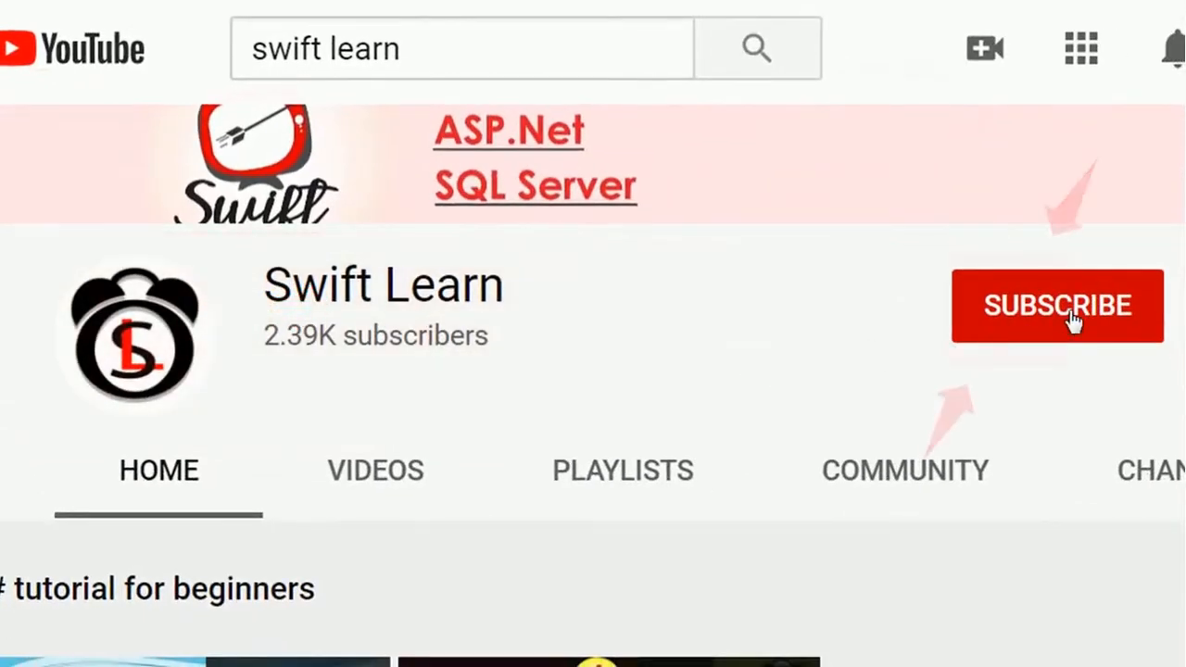
pyautogui.click(1057, 306)
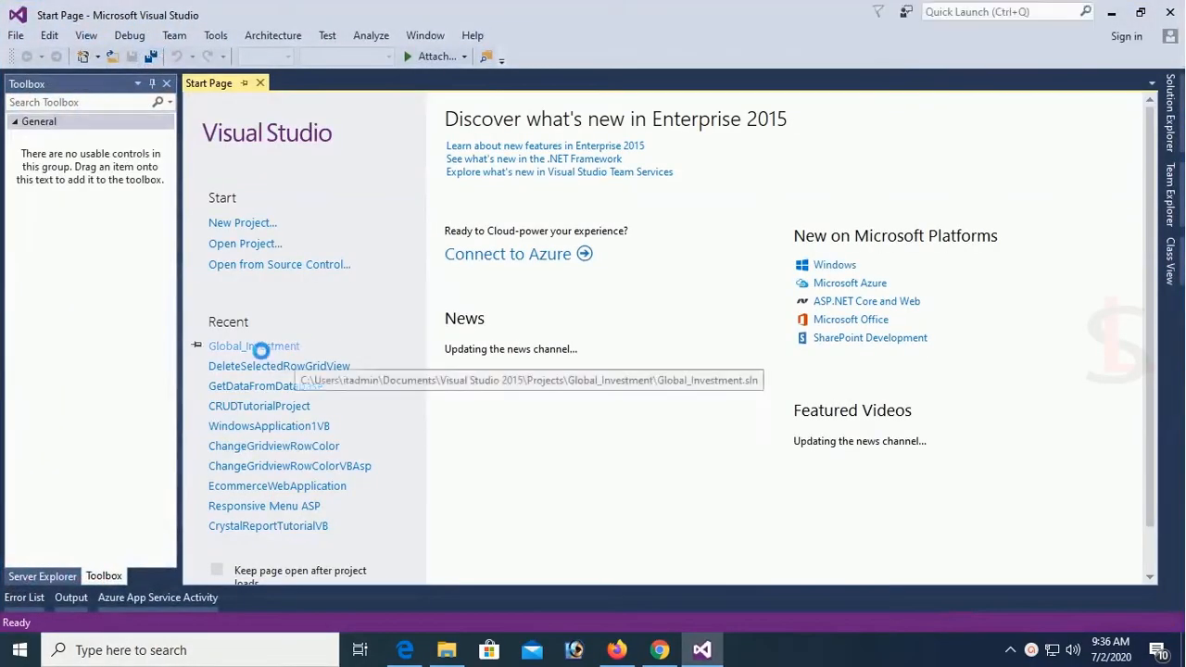
# Step: Load the Global_Investment project and show ContactUSManageForm.aspx in Design view
pyautogui.click(253, 346)
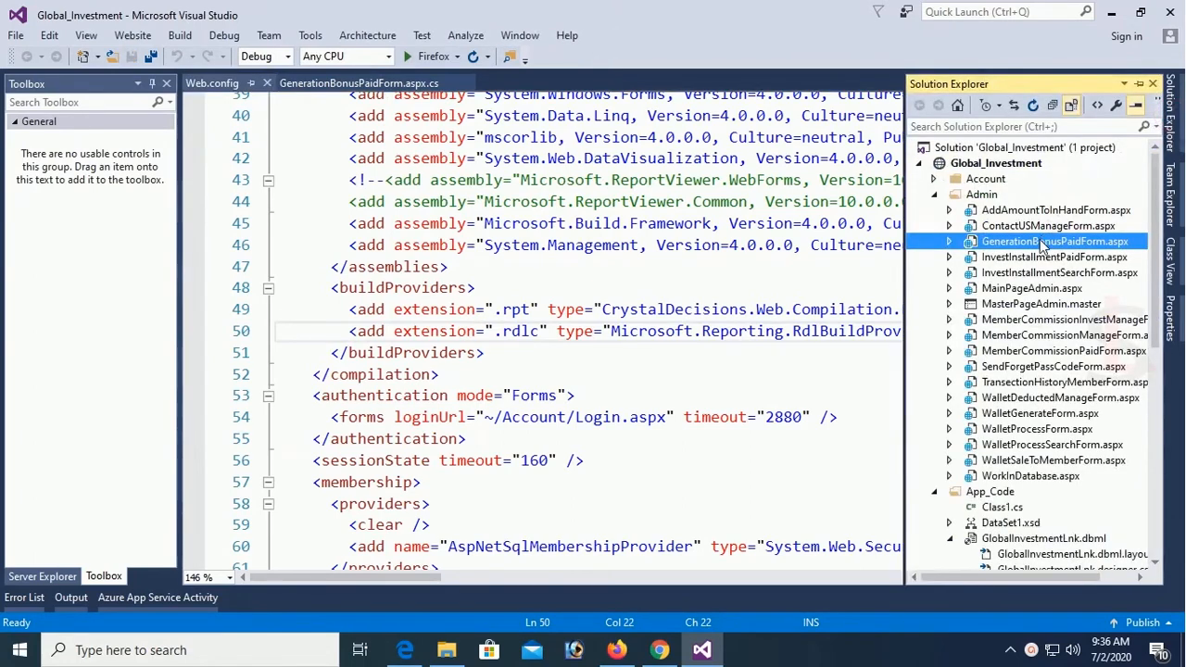
pyautogui.click(1048, 225)
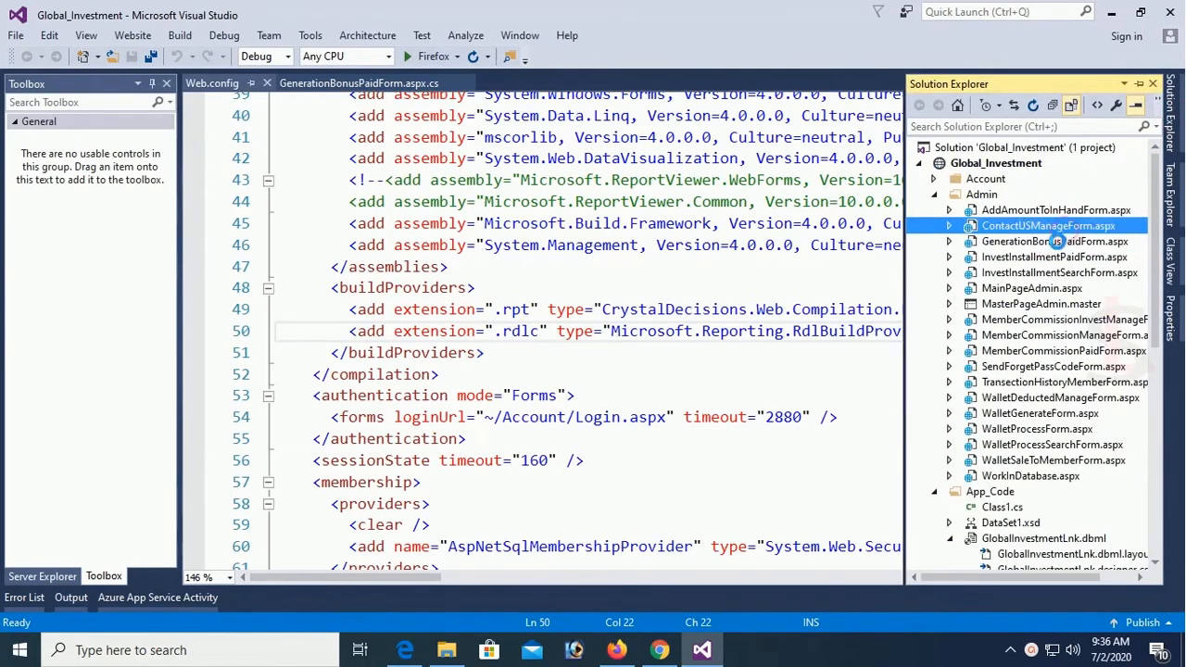
pyautogui.click(219, 573)
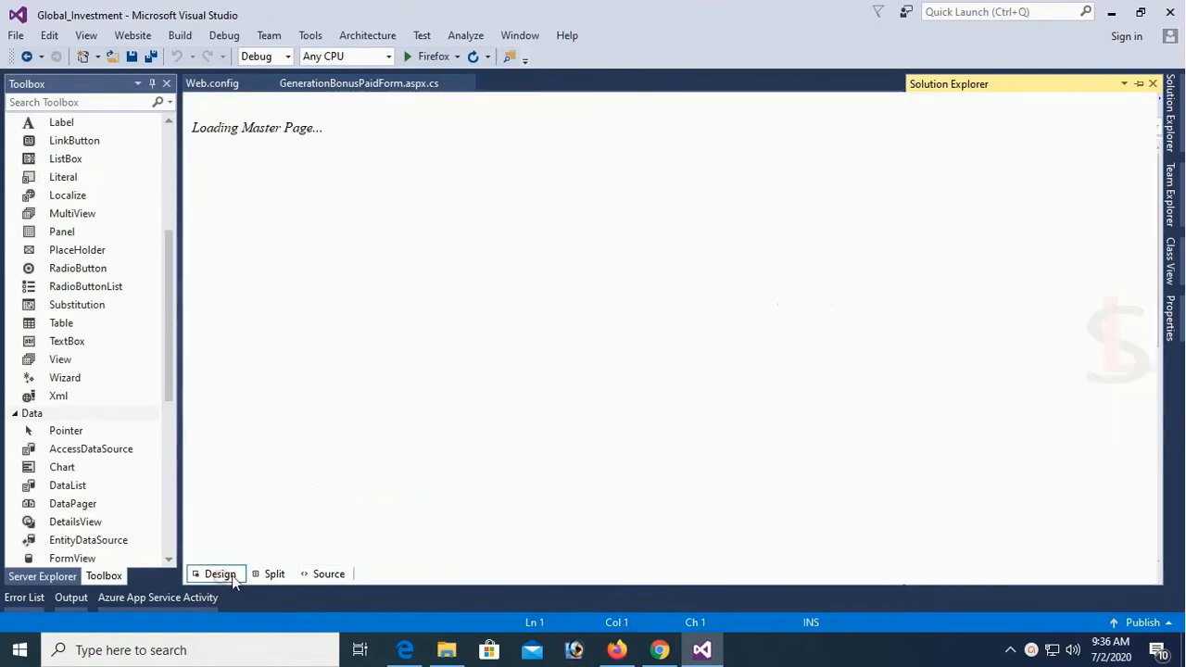
pyautogui.click(220, 574)
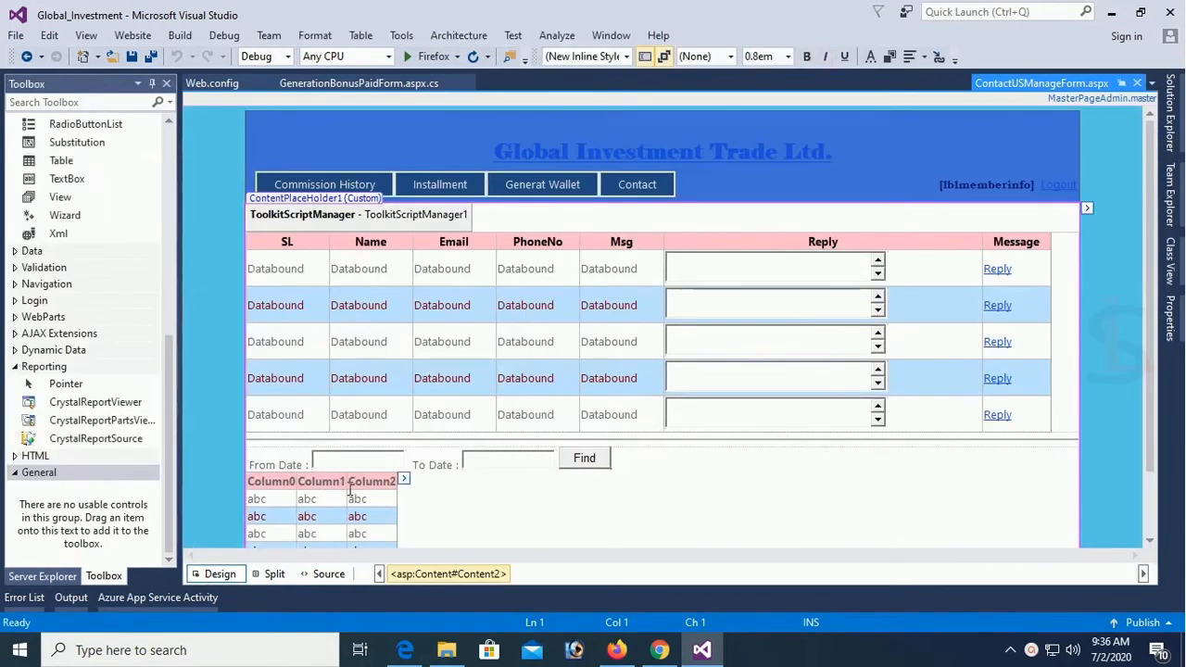
# Step: Expand the Reporting group in the Toolbox to list its controls
pyautogui.click(44, 366)
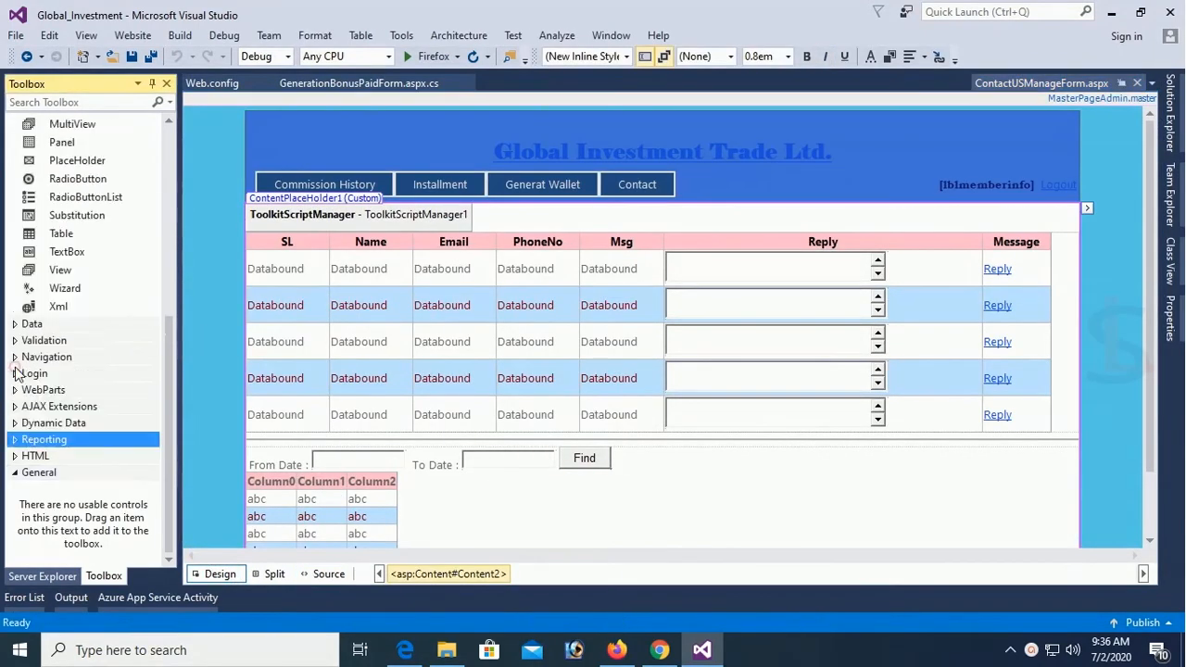
pyautogui.click(43, 439)
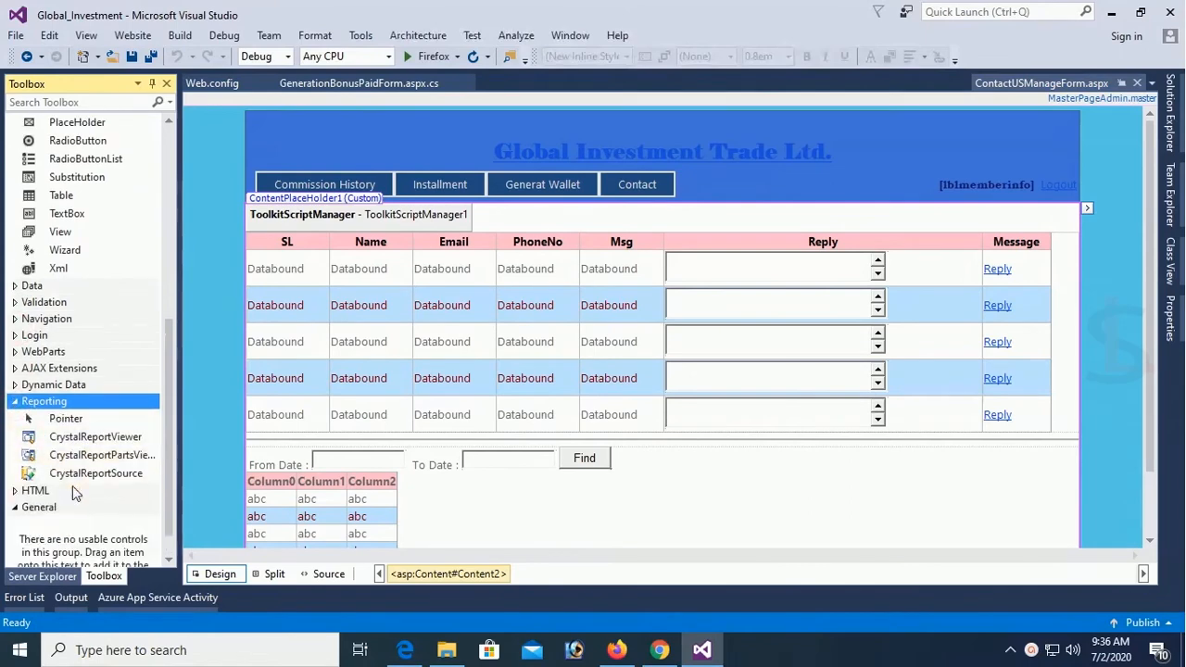
pyautogui.moveTo(67, 213)
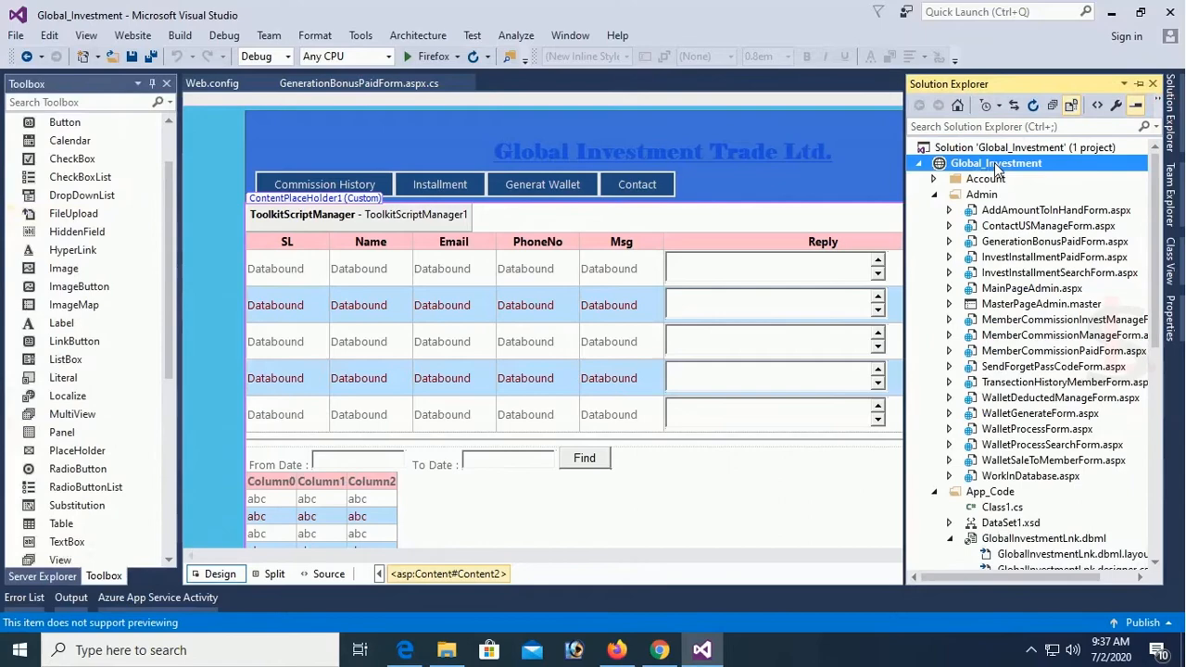
# Step: Browse the Visual C# templates in Add New Item for Global_Investment, then close Visual Studio
pyautogui.rightClick(996, 163)
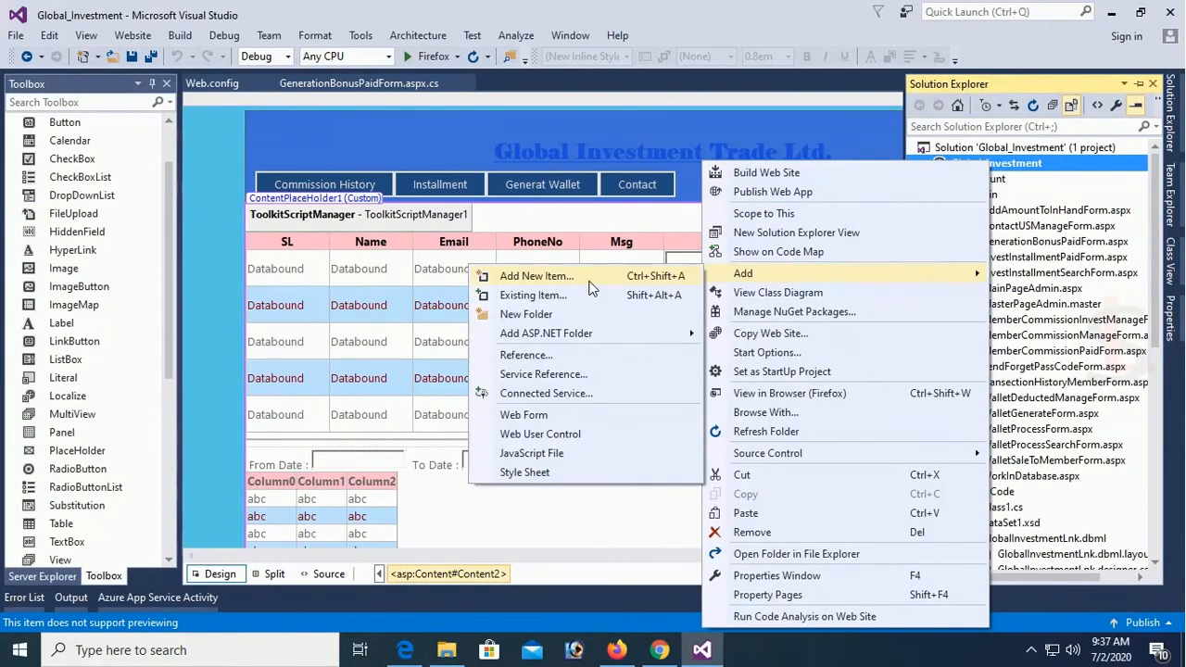
pyautogui.click(536, 276)
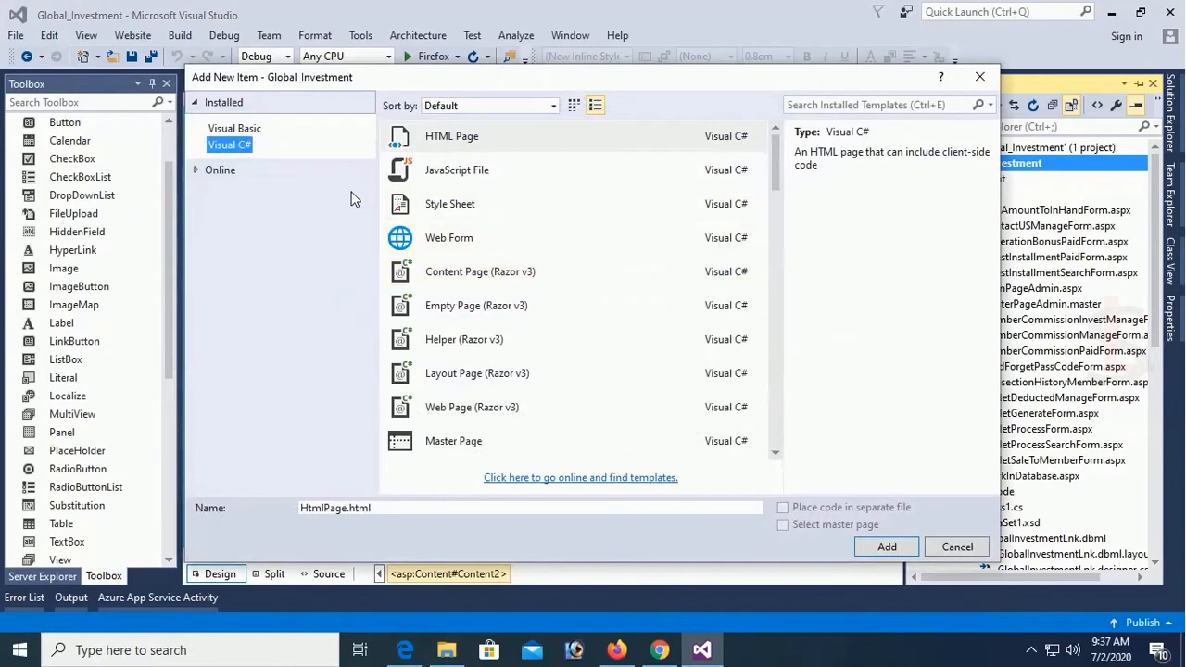
pyautogui.click(450, 238)
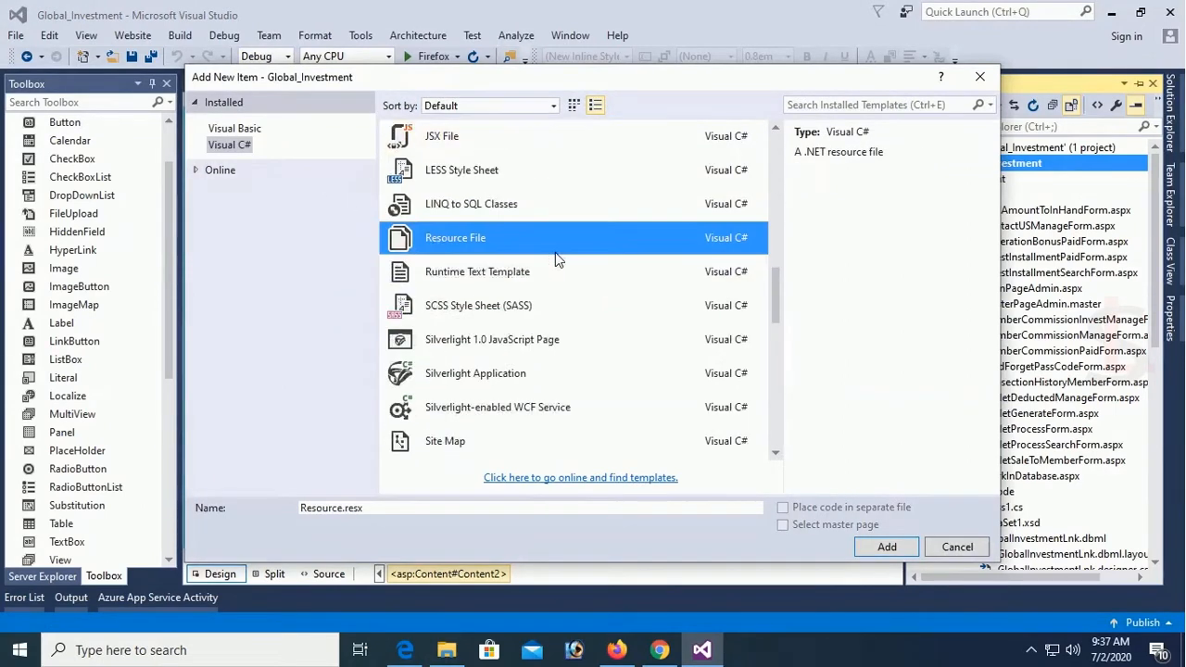
pyautogui.scroll(3)
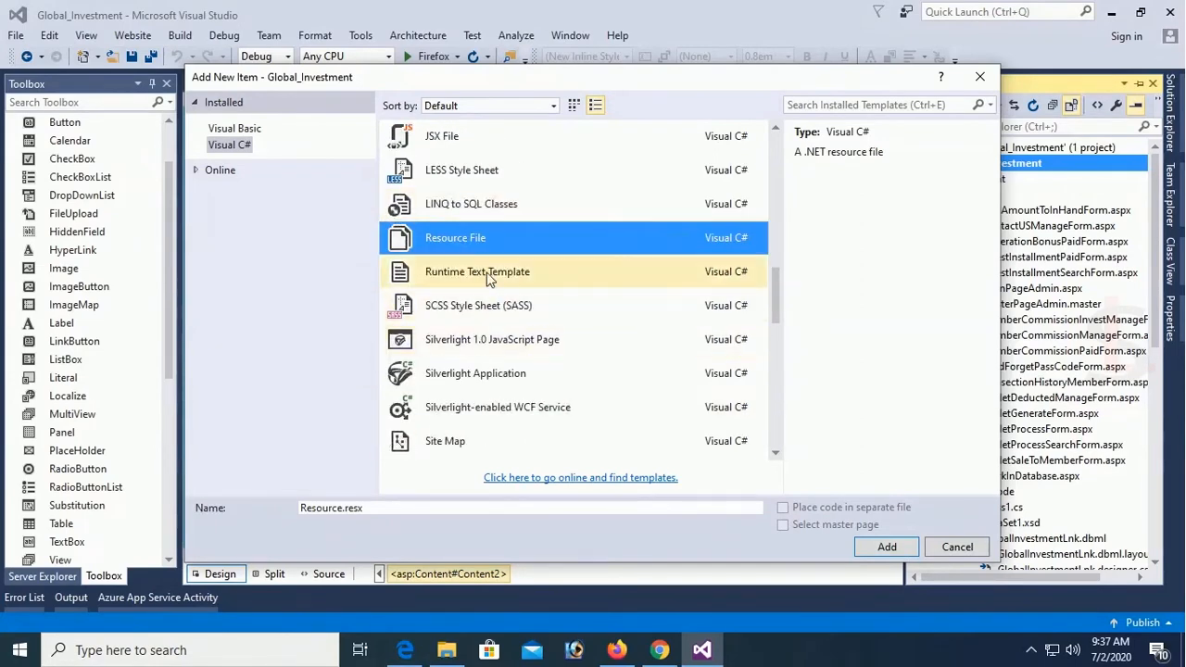
pyautogui.click(956, 545)
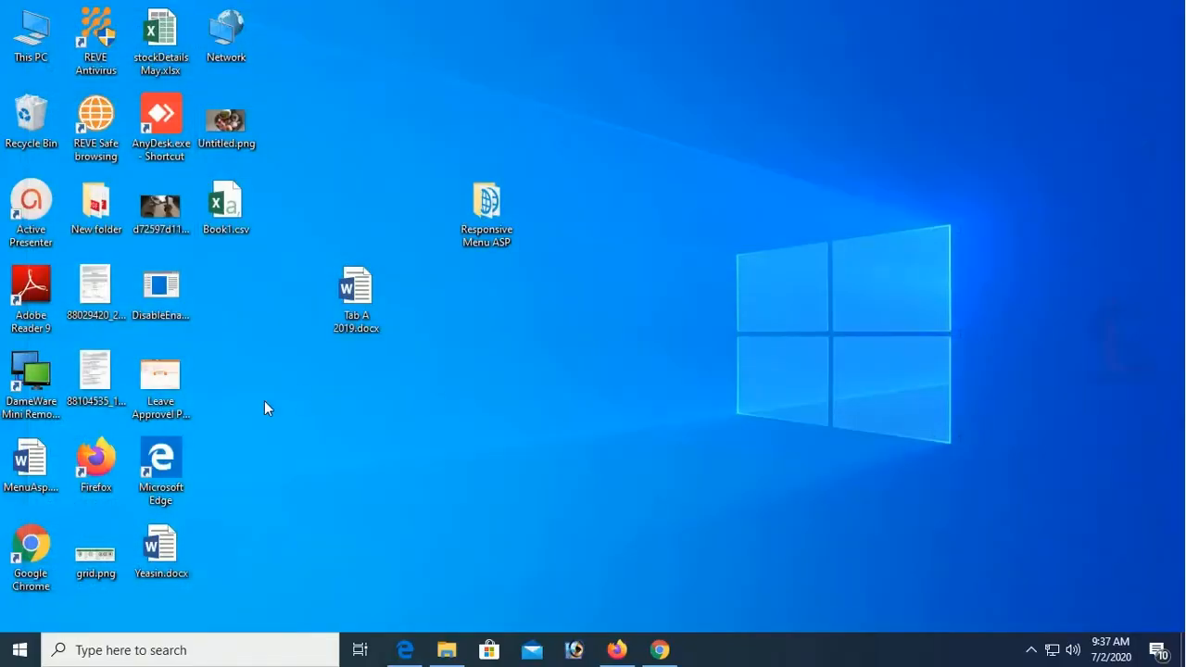
# Step: Reach Programs and Features and select Microsoft Visual Studio Enterprise 2015
pyautogui.click(19, 650)
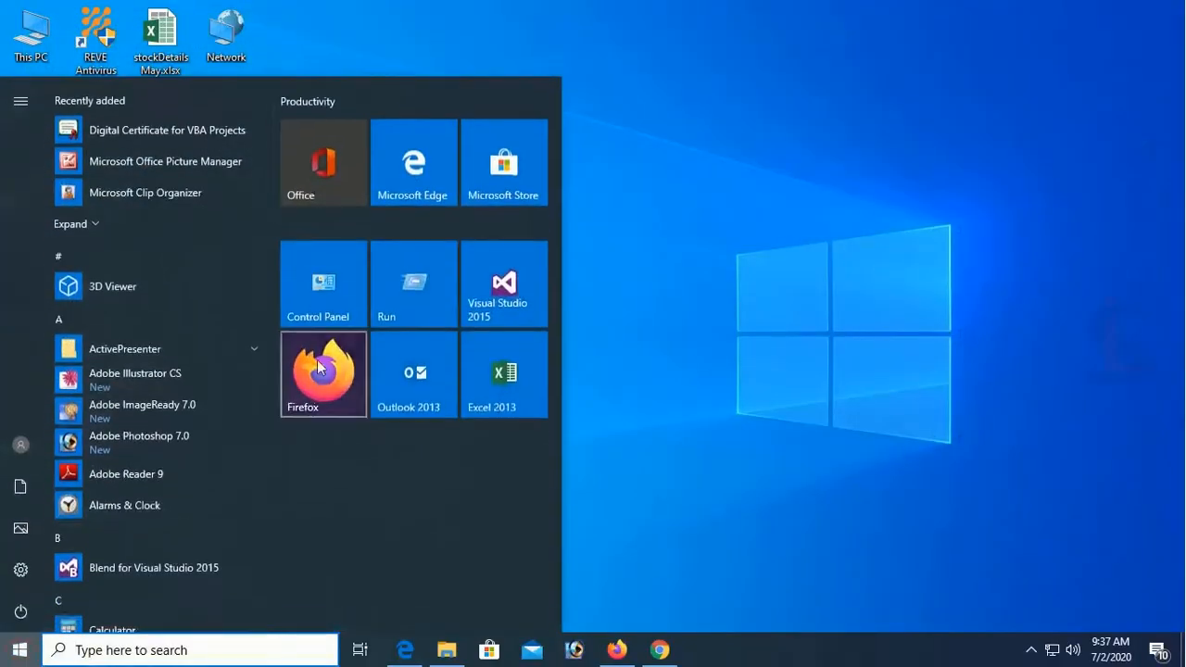
pyautogui.click(324, 283)
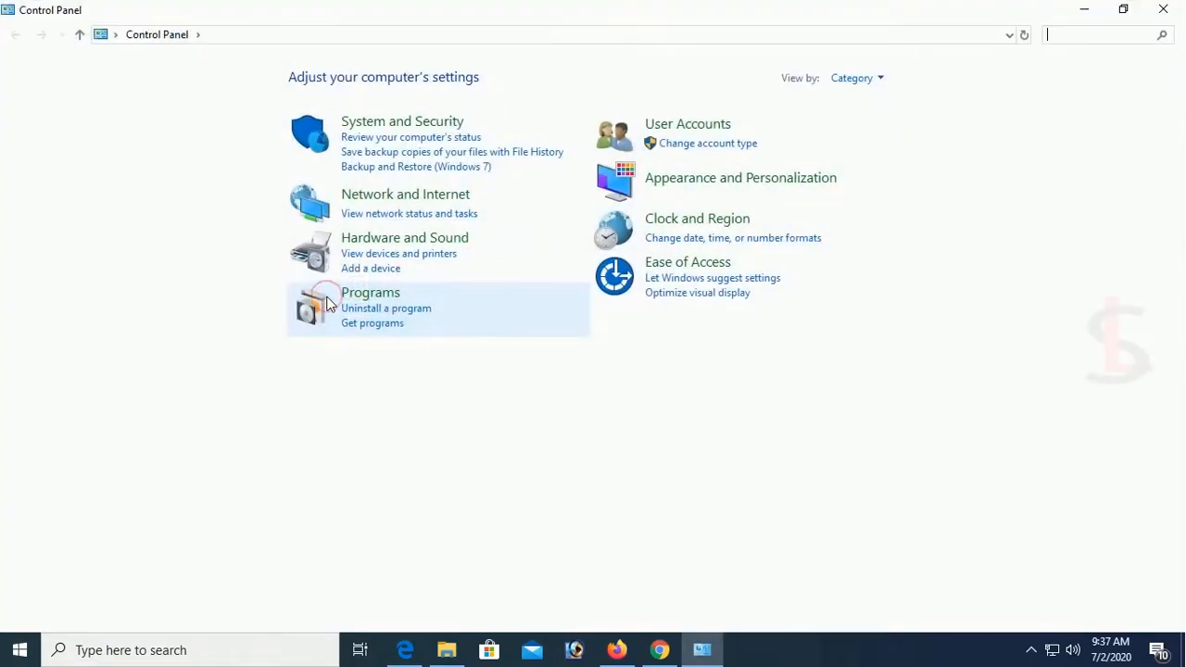
pyautogui.click(385, 308)
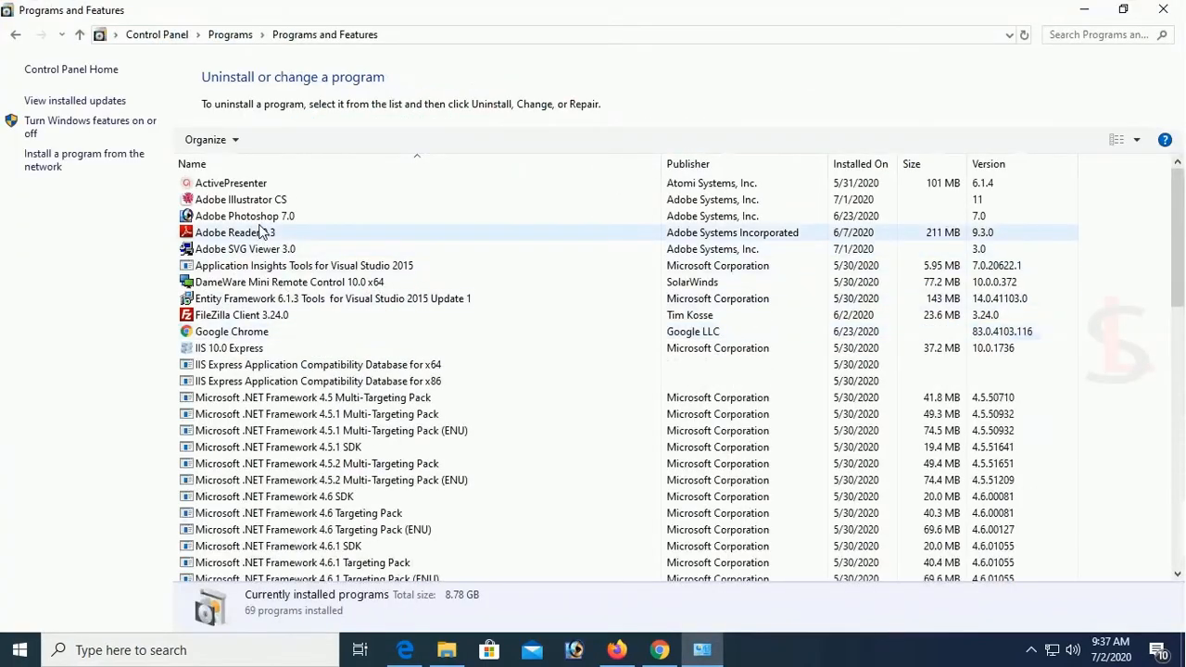
pyautogui.scroll(-3)
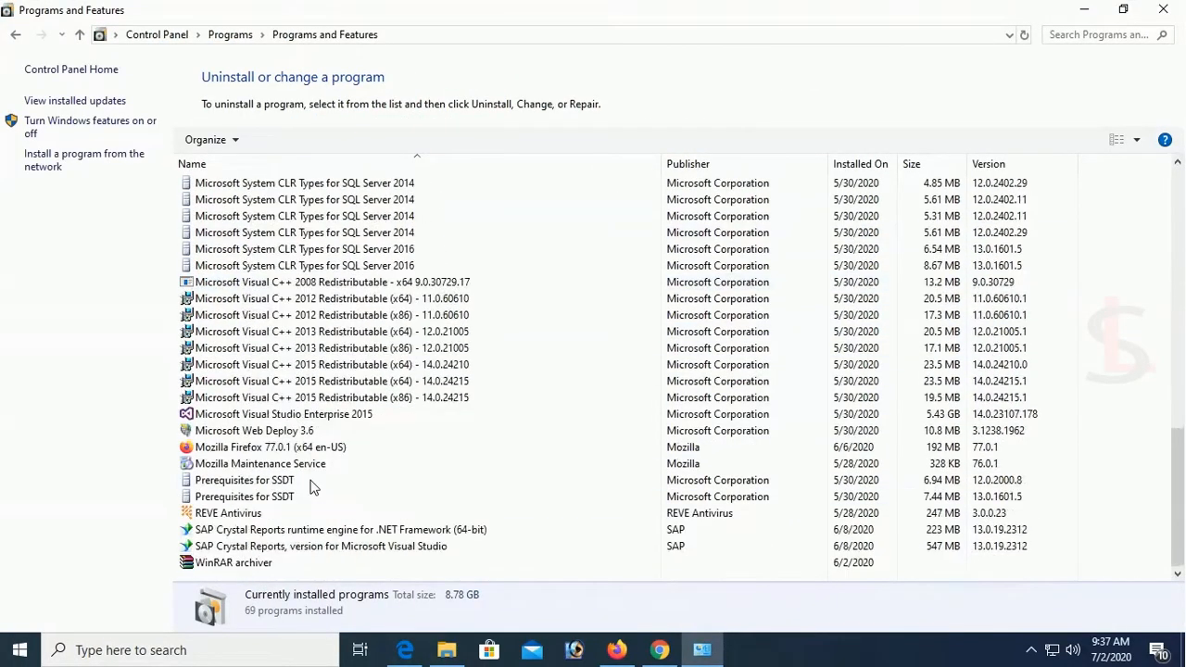
pyautogui.click(284, 415)
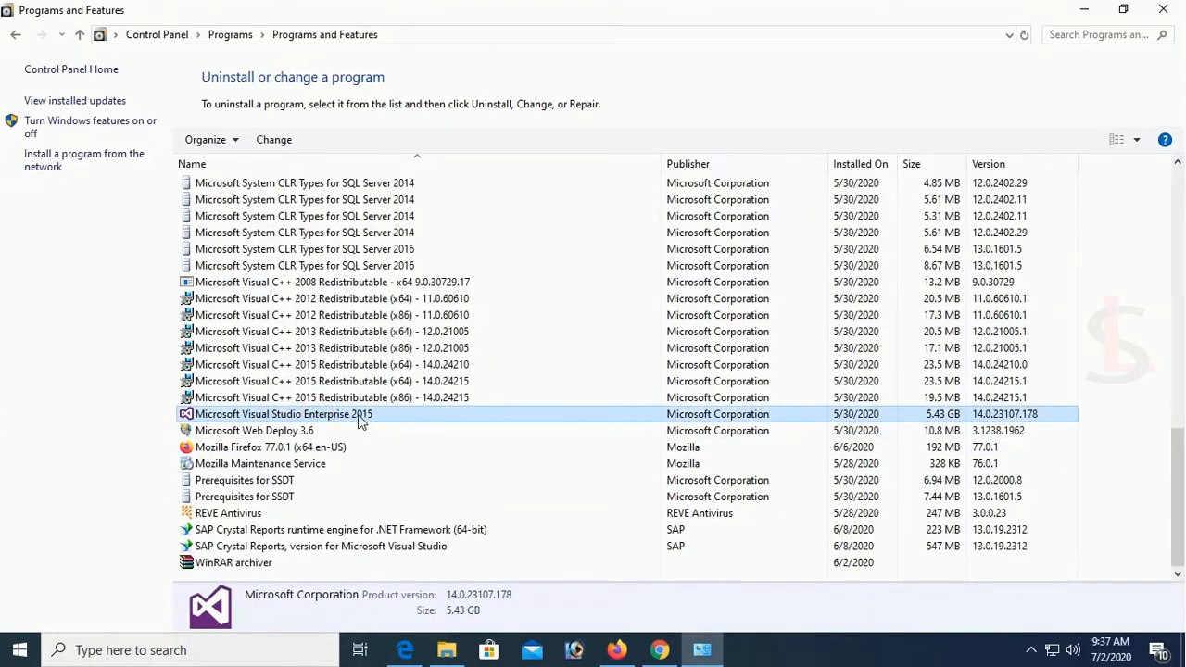
# Step: Modify the Enterprise 2015 install to add Microsoft SQL Server Data Tools and close the completed setup
pyautogui.doubleClick(284, 414)
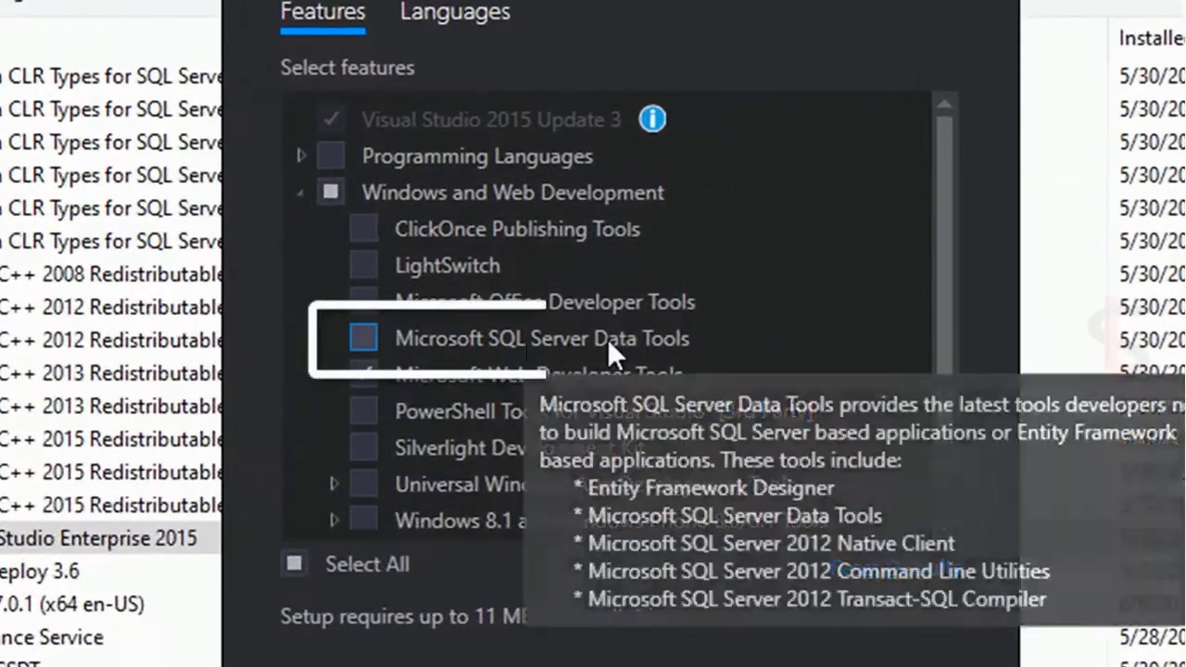
pyautogui.moveTo(385, 348)
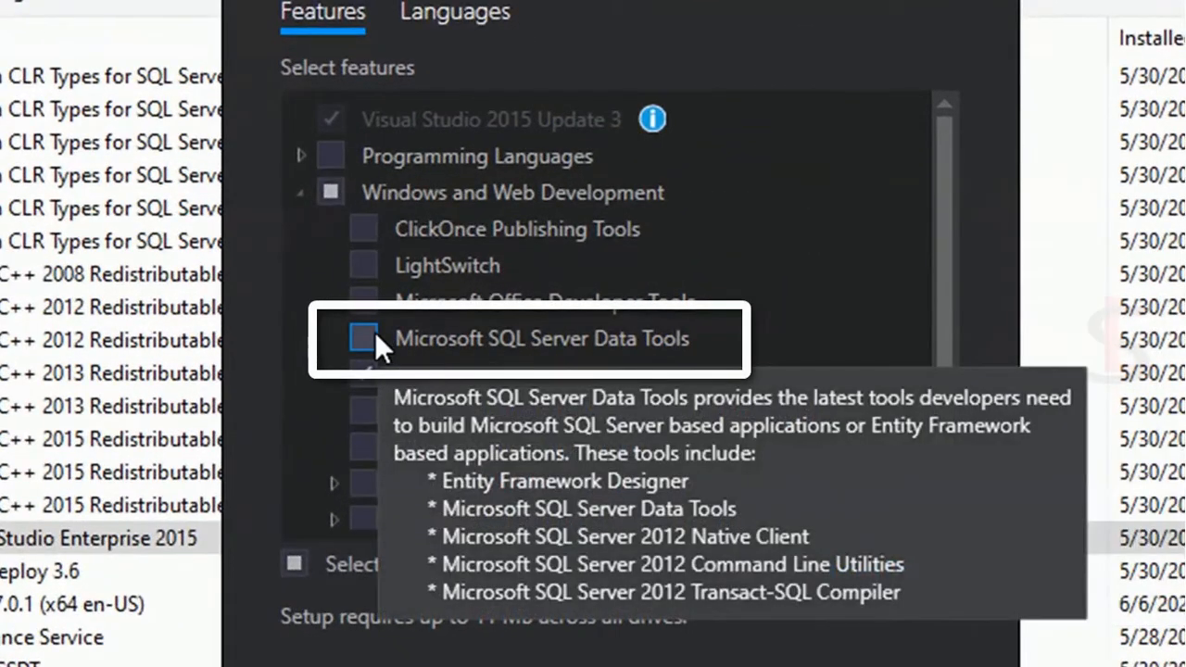
pyautogui.click(364, 338)
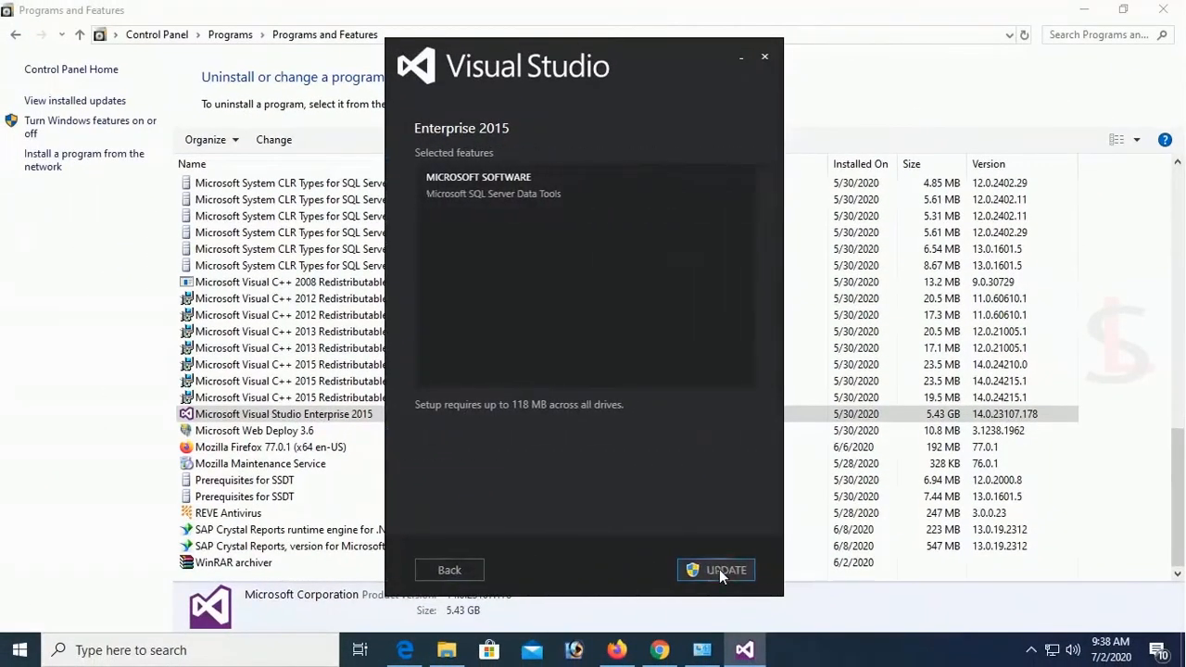
pyautogui.click(725, 570)
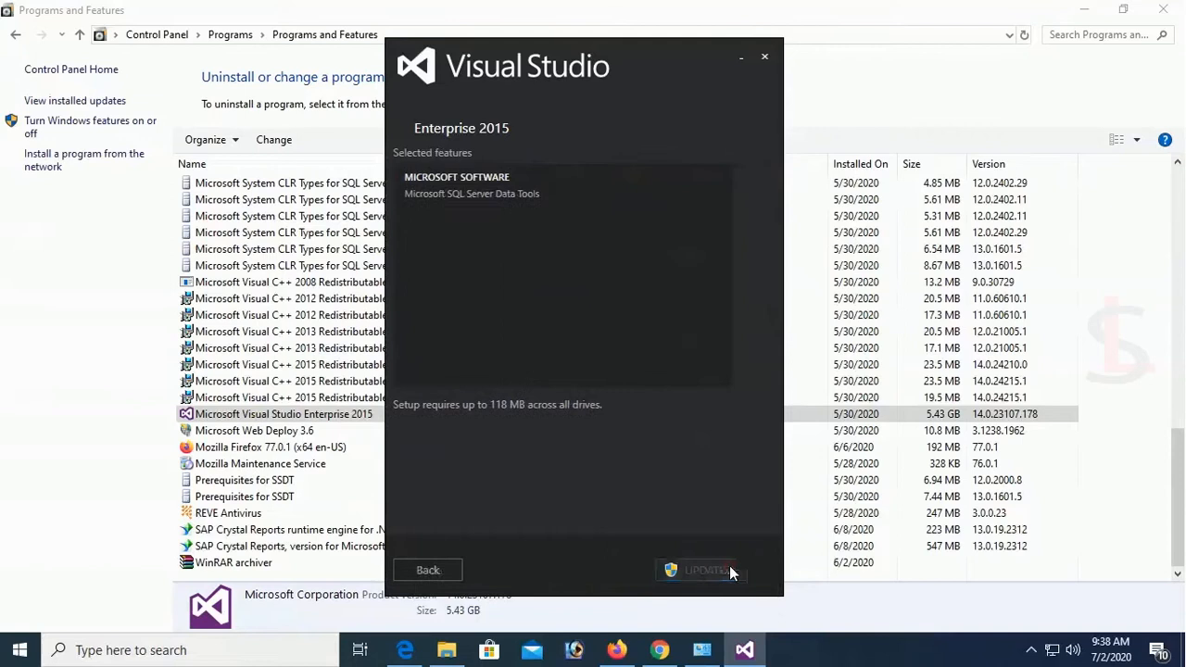
pyautogui.click(703, 570)
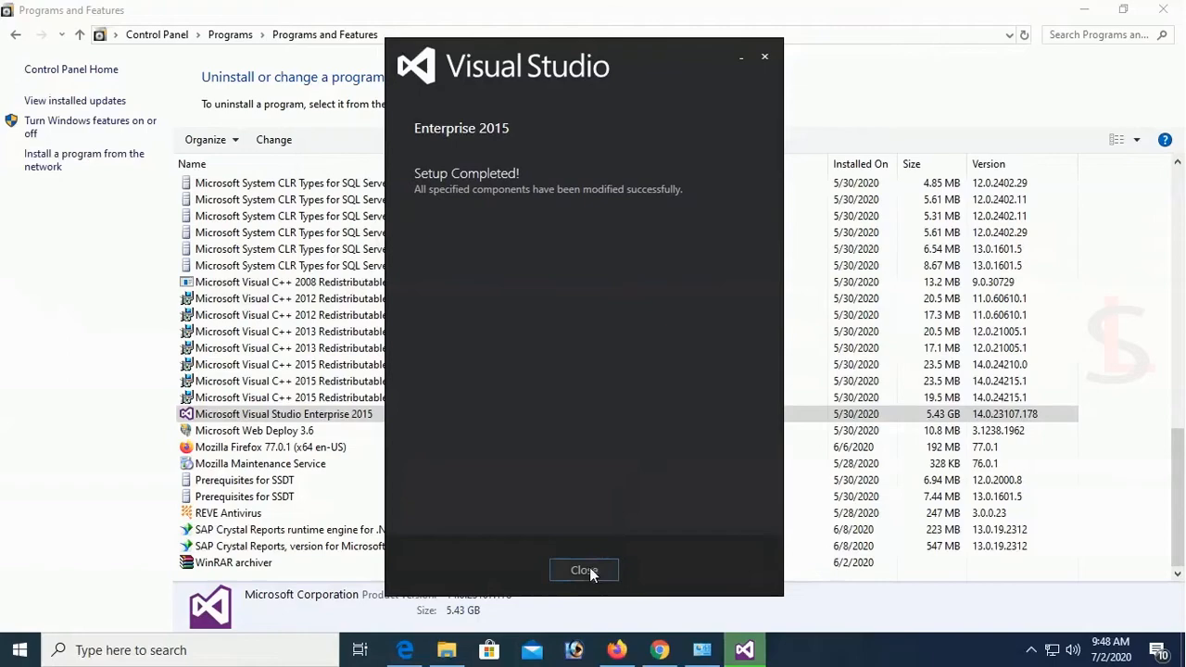
pyautogui.click(584, 570)
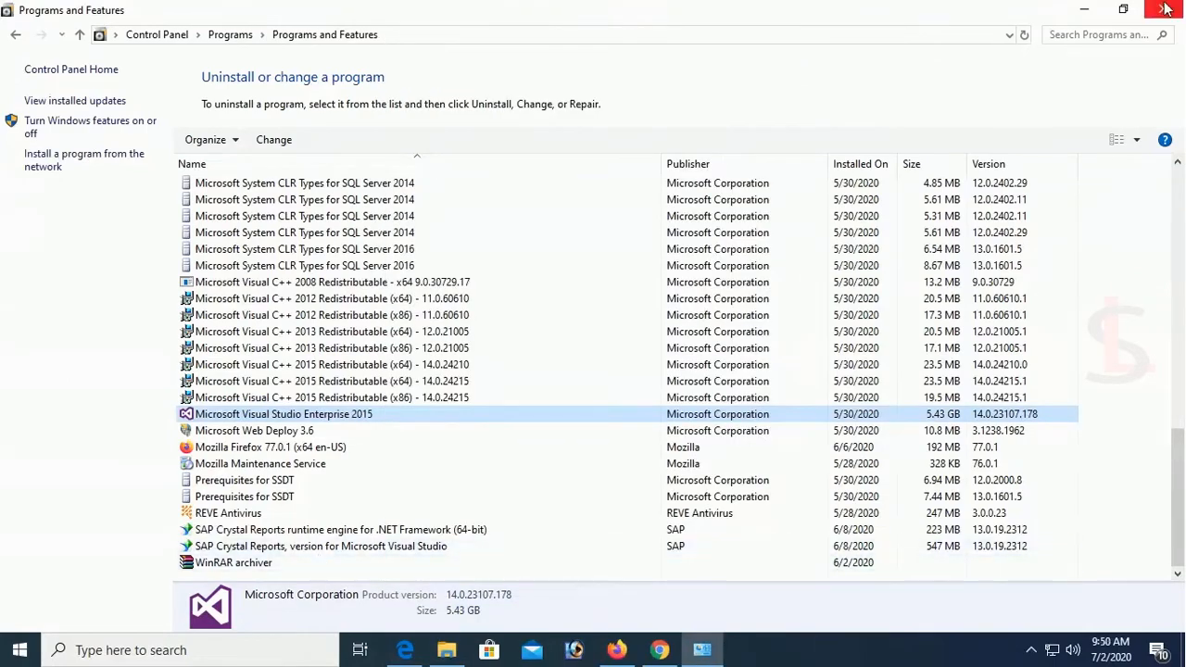
# Step: Close Programs and Features, reload Global_Investment and switch to the GenerationBonusPaidForm.aspx tab
pyautogui.click(1166, 8)
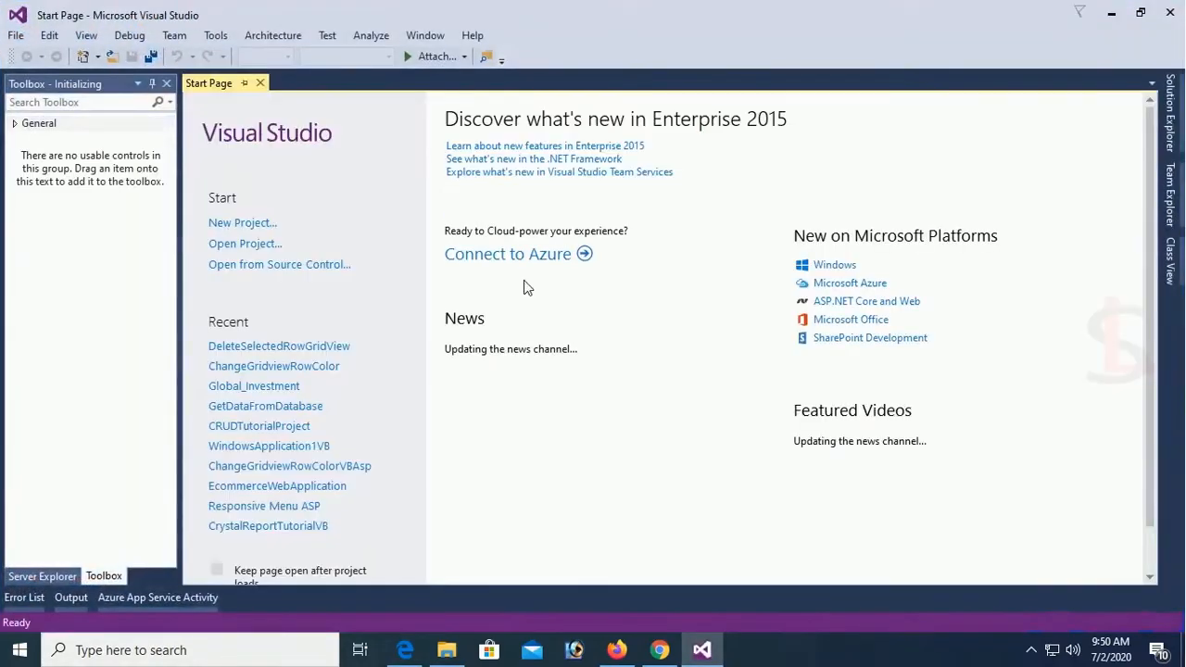
pyautogui.click(254, 385)
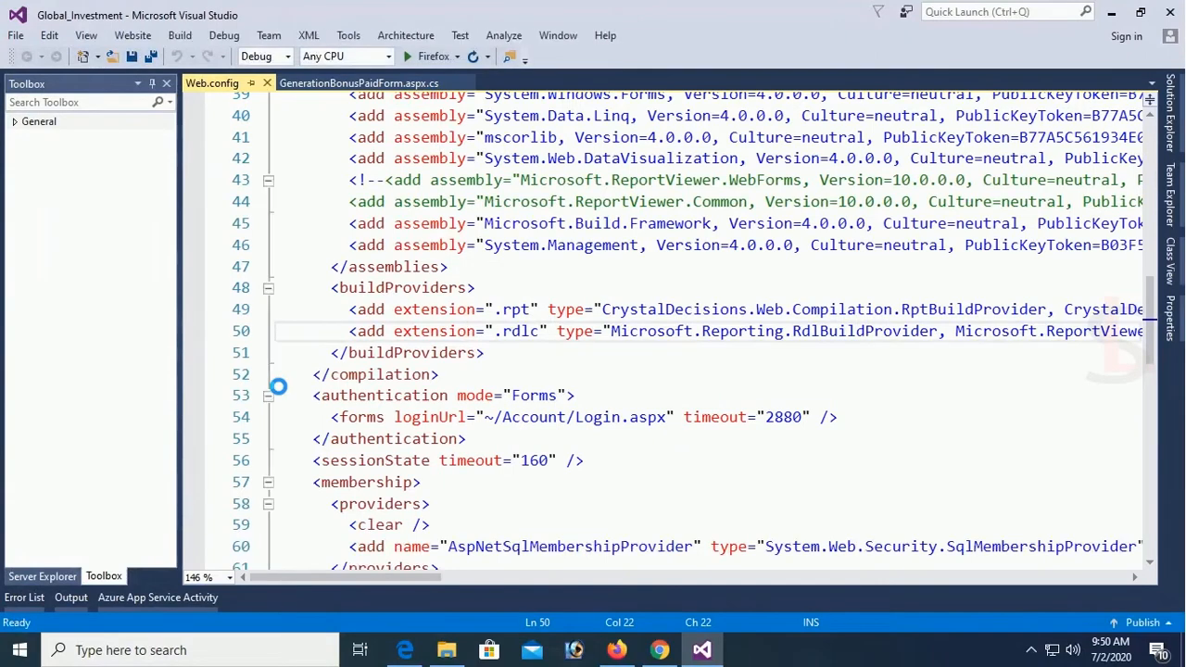
pyautogui.moveTo(359, 82)
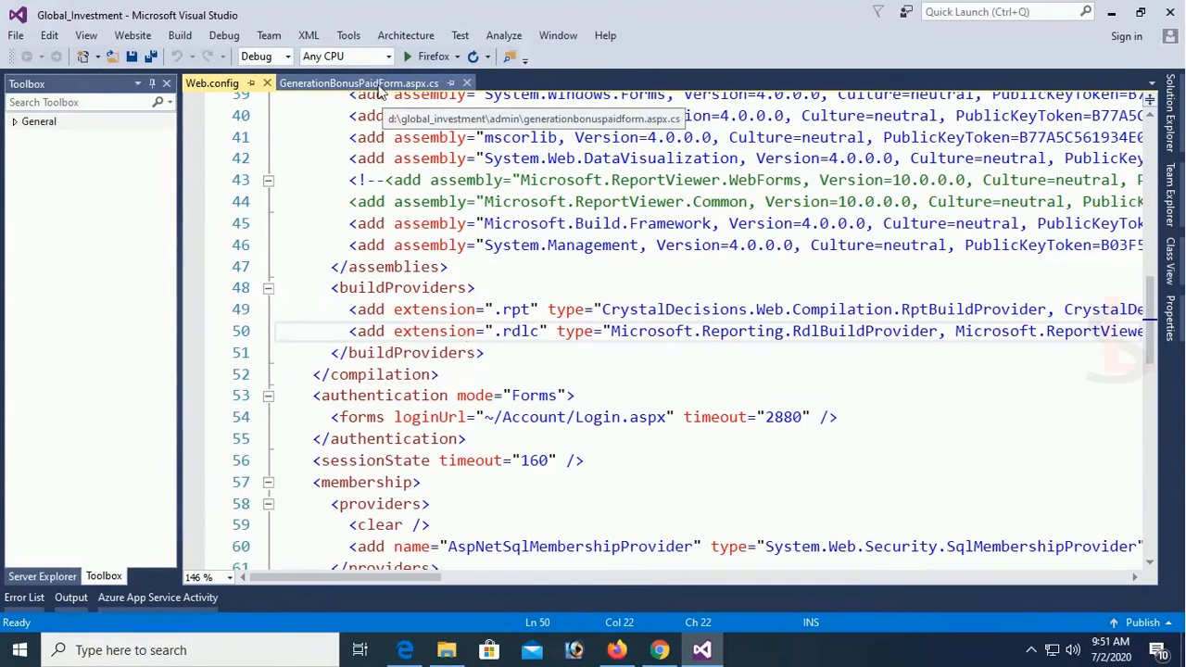
pyautogui.click(357, 83)
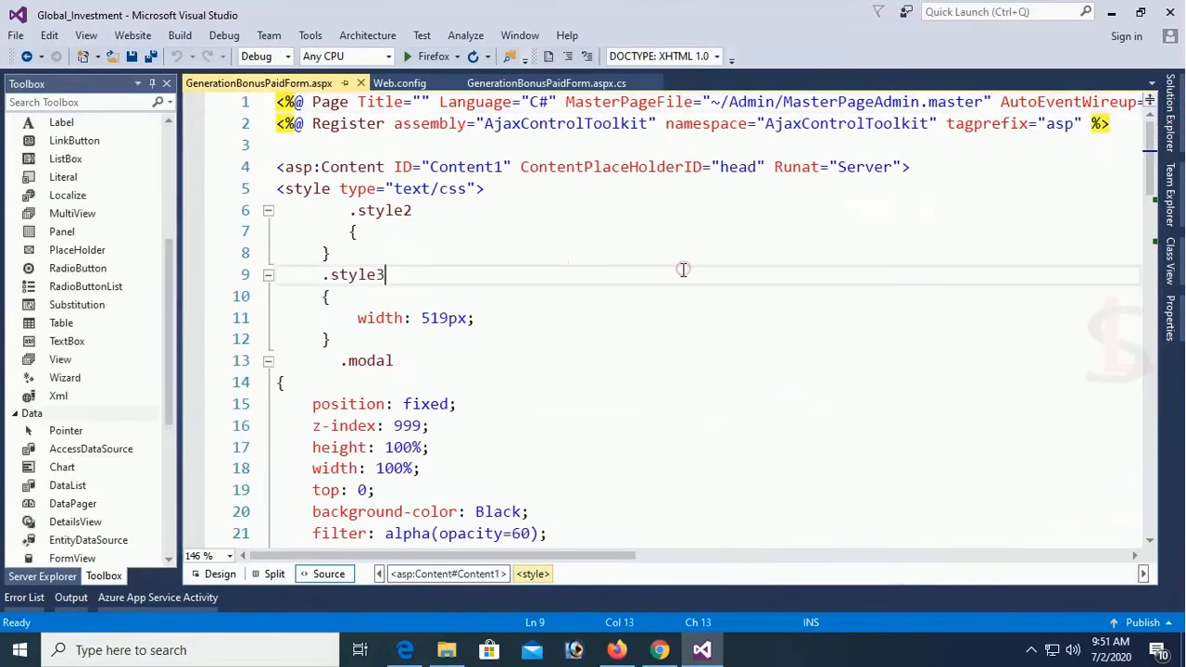
# Step: Scroll the Toolbox down and expand Reporting to reveal CrystalReportViewer and ReportViewer
pyautogui.scroll(-3)
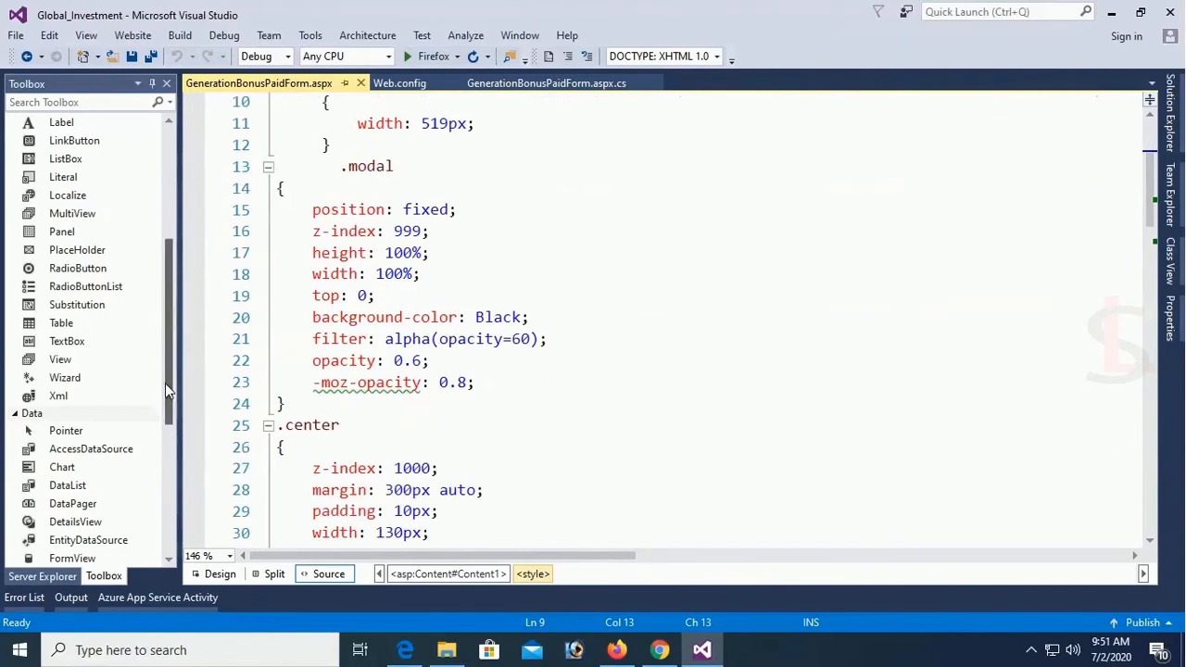
pyautogui.scroll(-3)
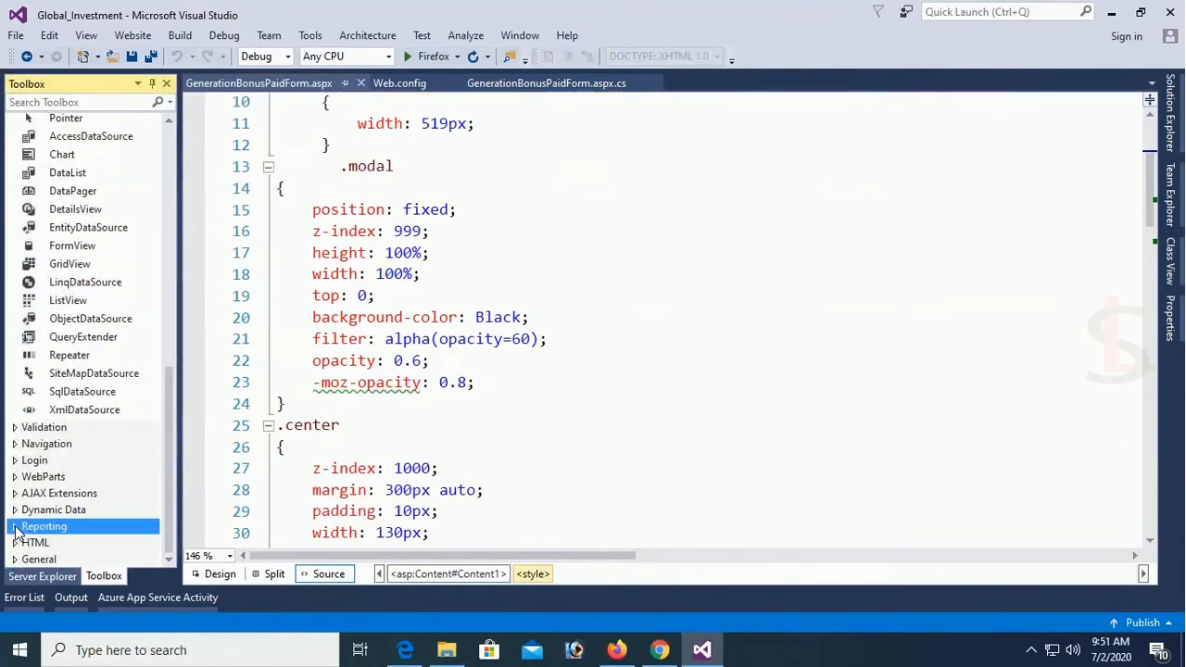
pyautogui.click(45, 526)
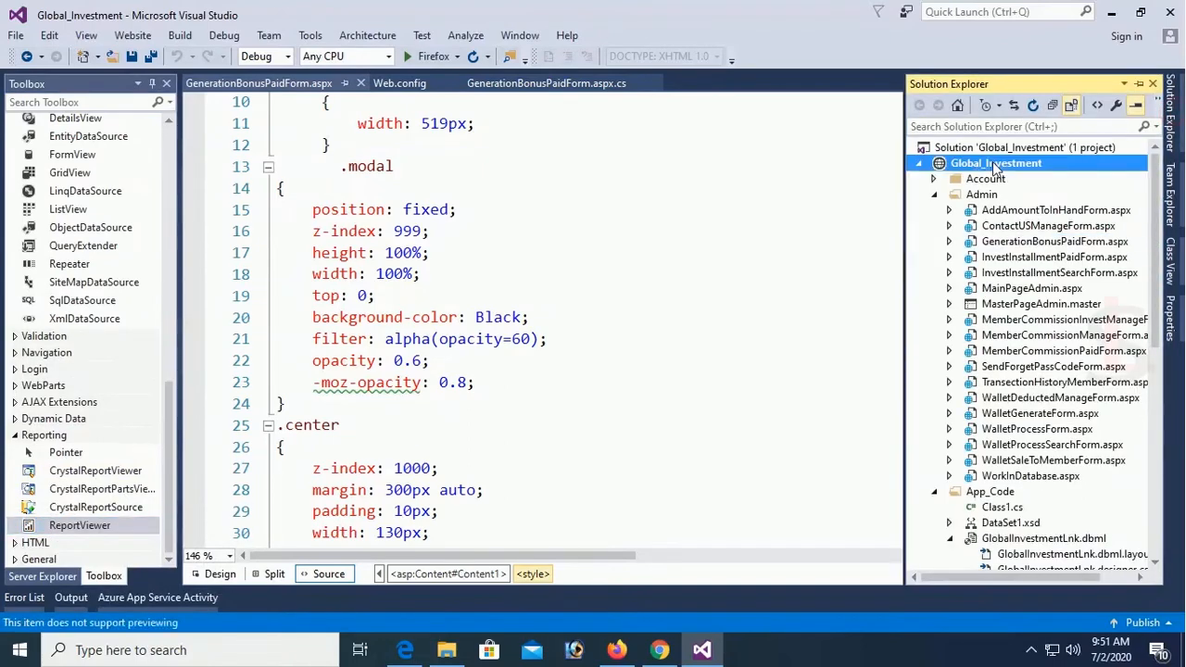
# Step: Add a new Report item named Report.rdlc to Global_Investment via Add New Item
pyautogui.rightClick(997, 163)
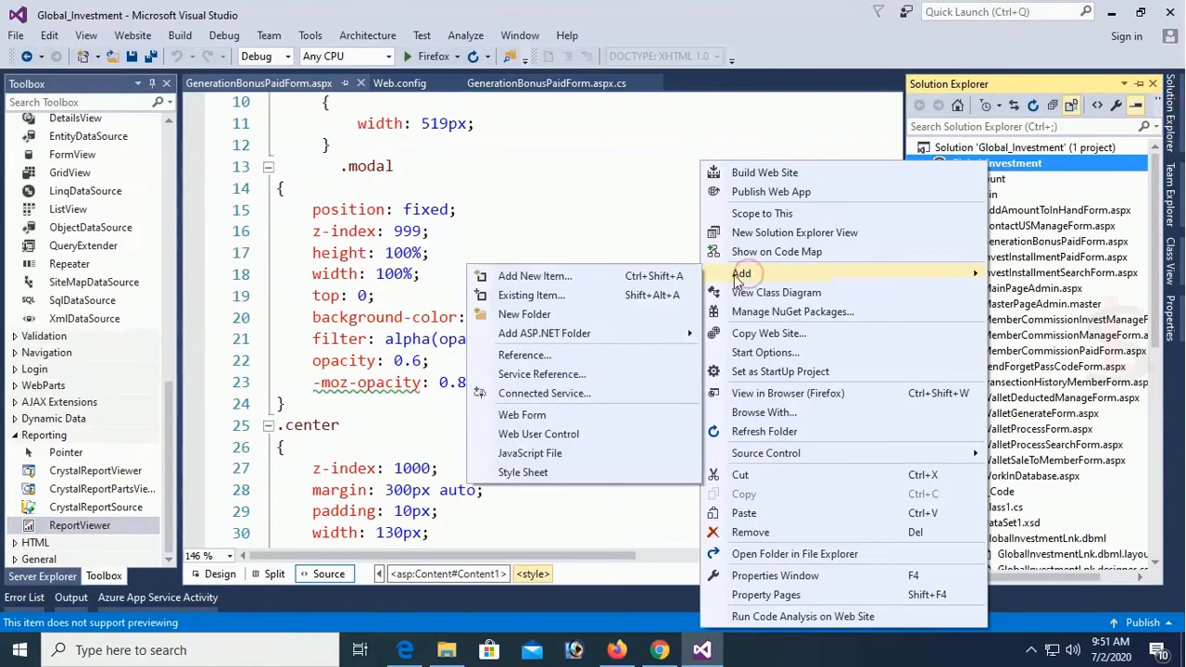
pyautogui.click(534, 276)
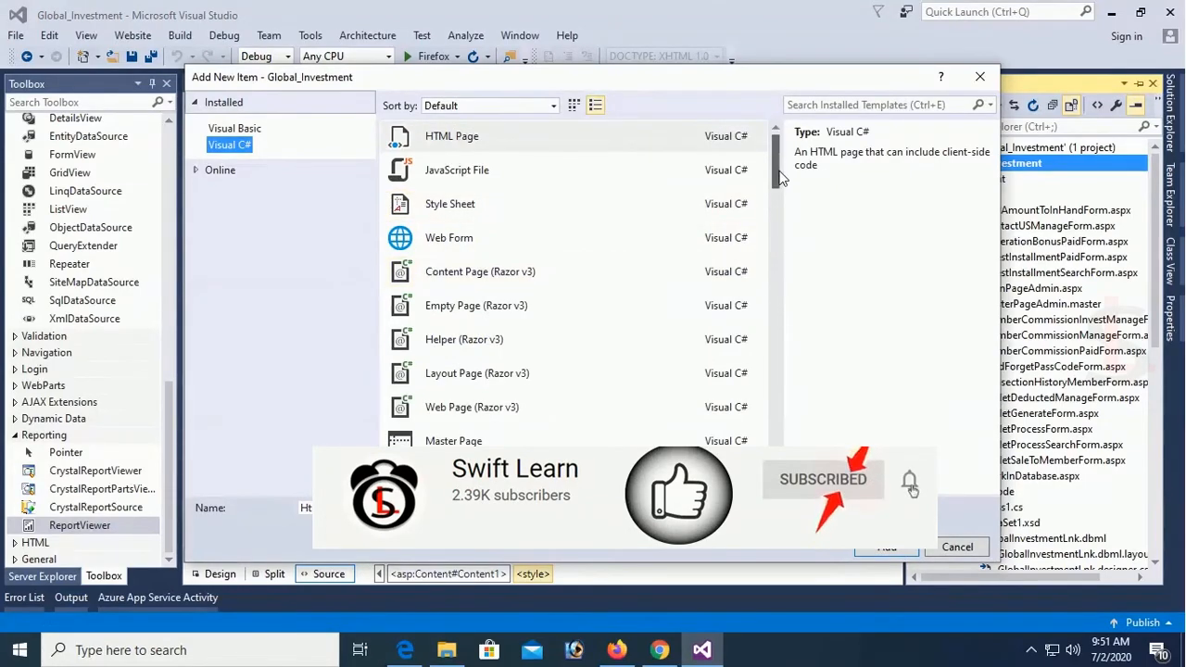
pyautogui.scroll(-3)
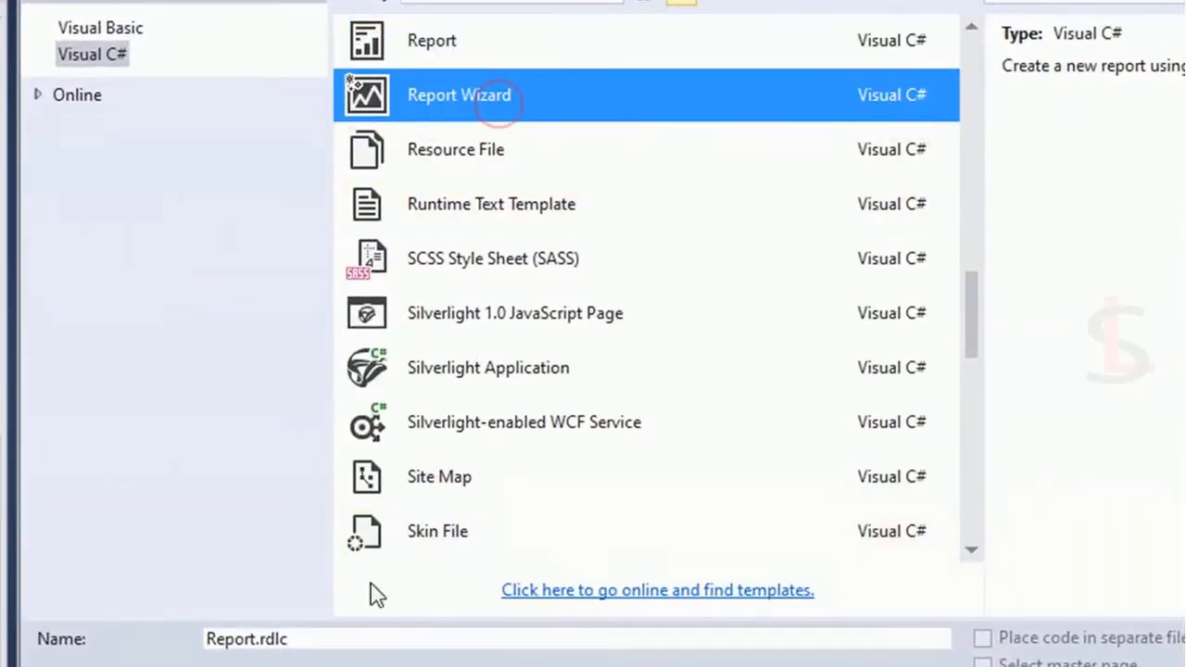
pyautogui.moveTo(507, 40)
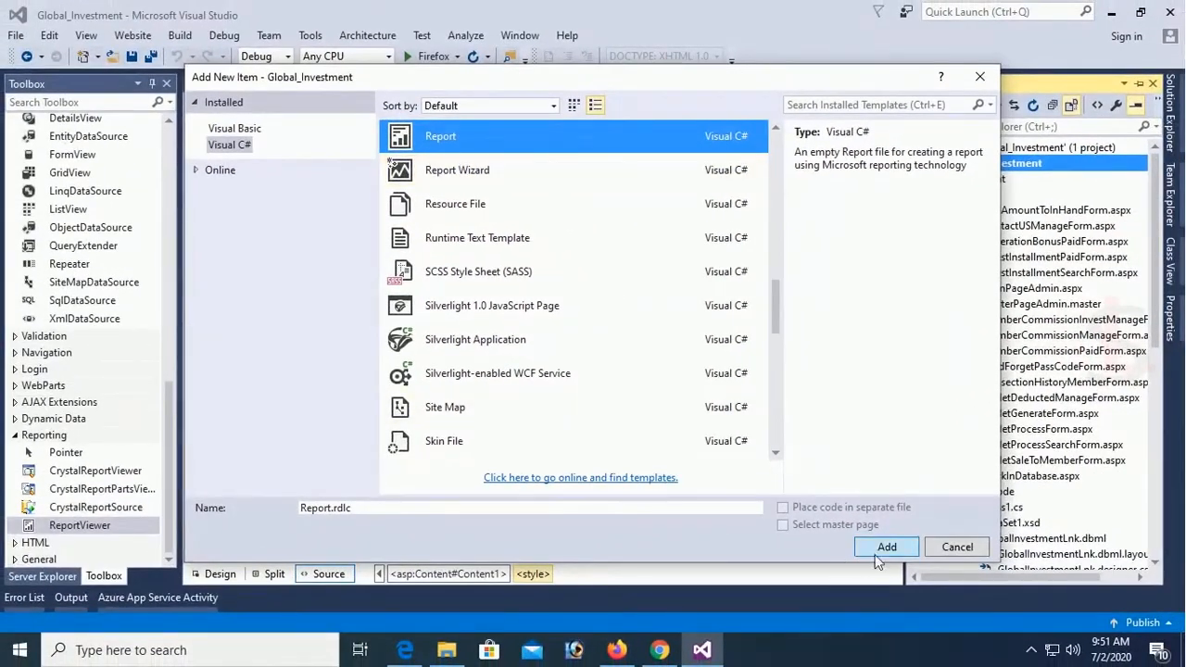
pyautogui.click(886, 547)
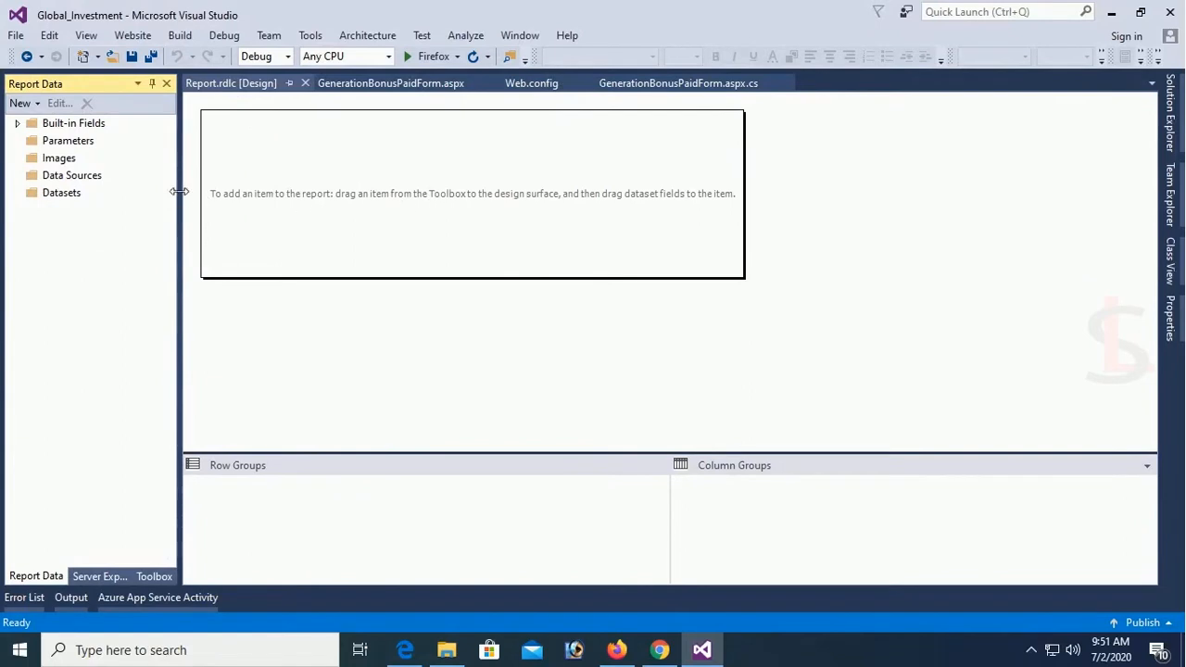
pyautogui.moveTo(454, 220)
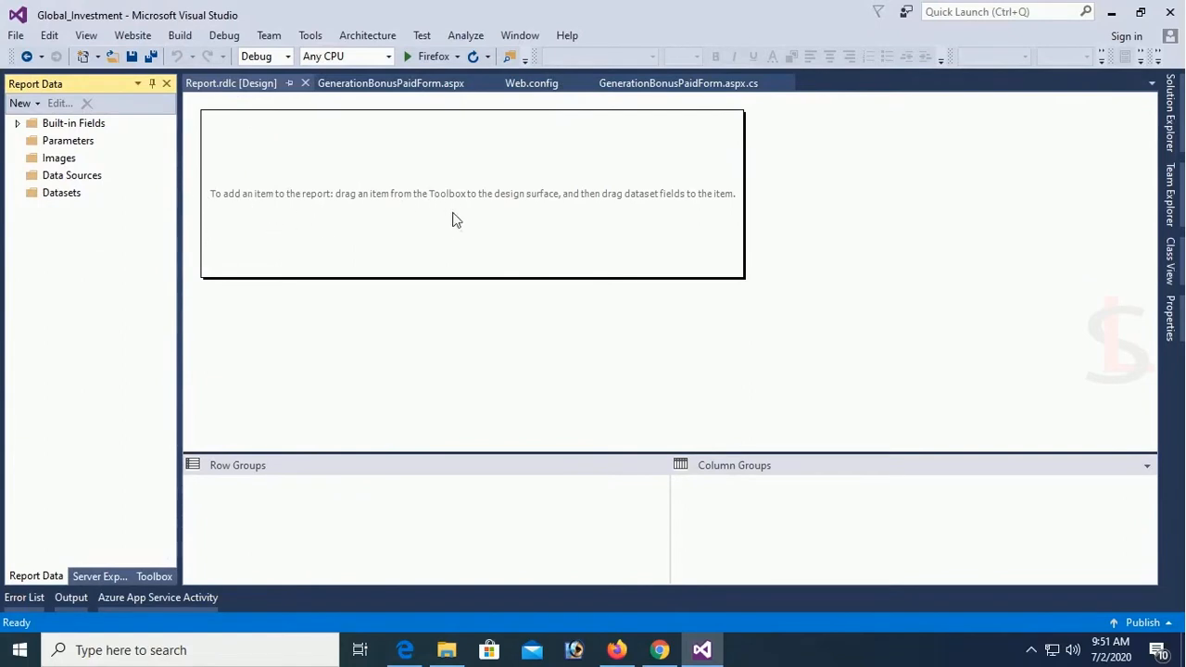